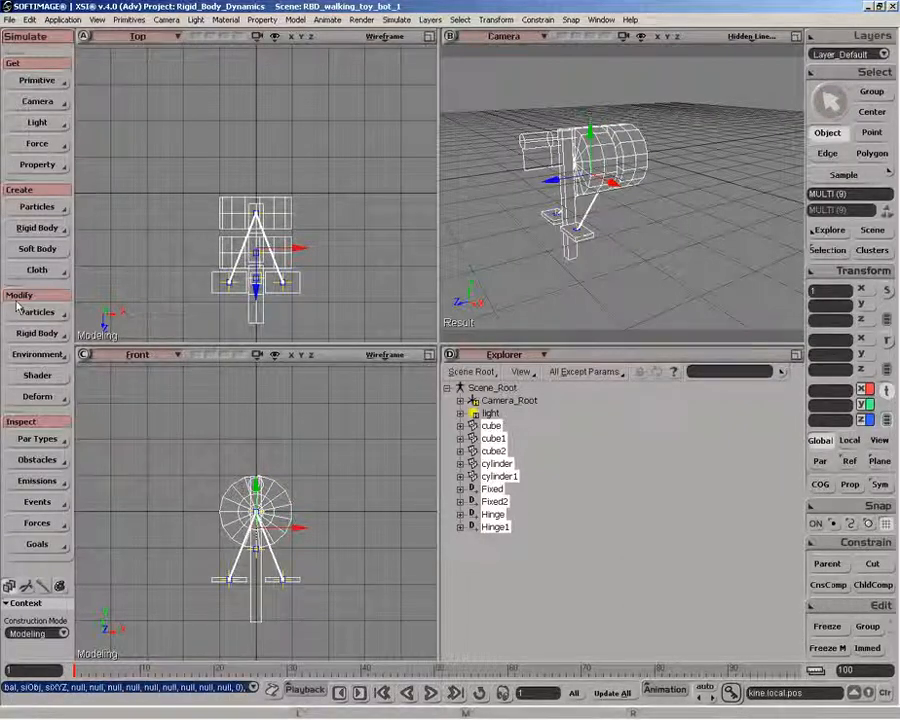
Store the leg assembly's current pose as its rigid-body initial state.
left_click(37, 333)
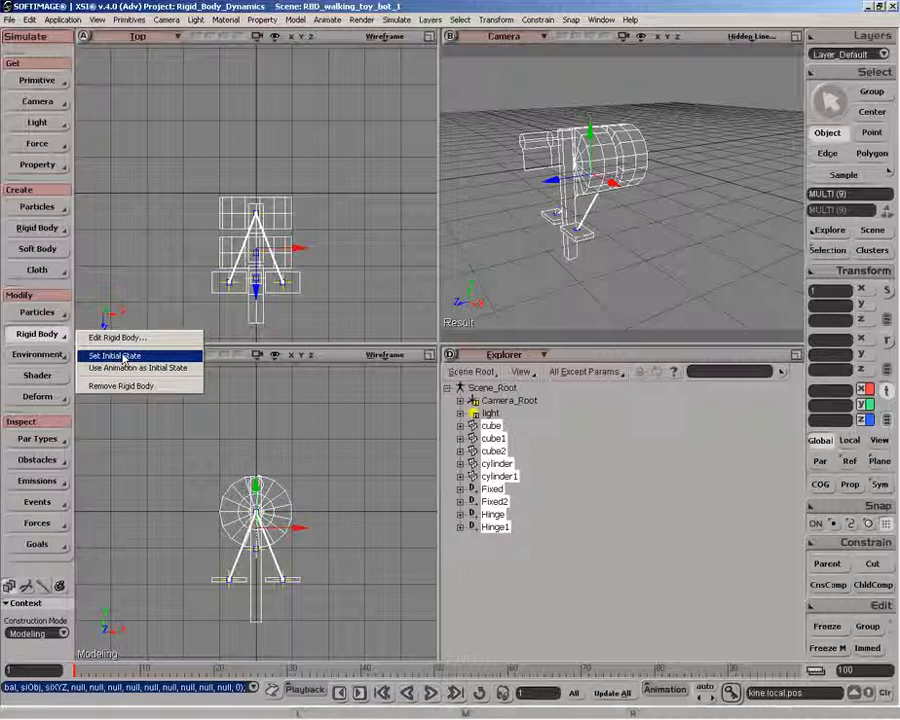
left_click(118, 356)
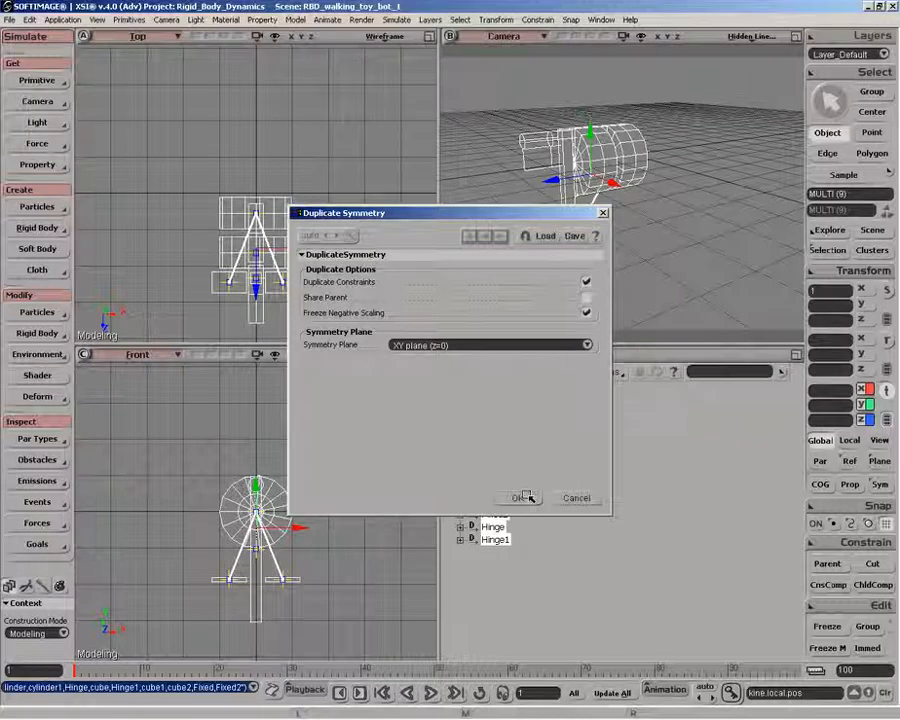
Mirror the leg assembly and constraints across XY, then set the copies' initial state.
left_click(520, 497)
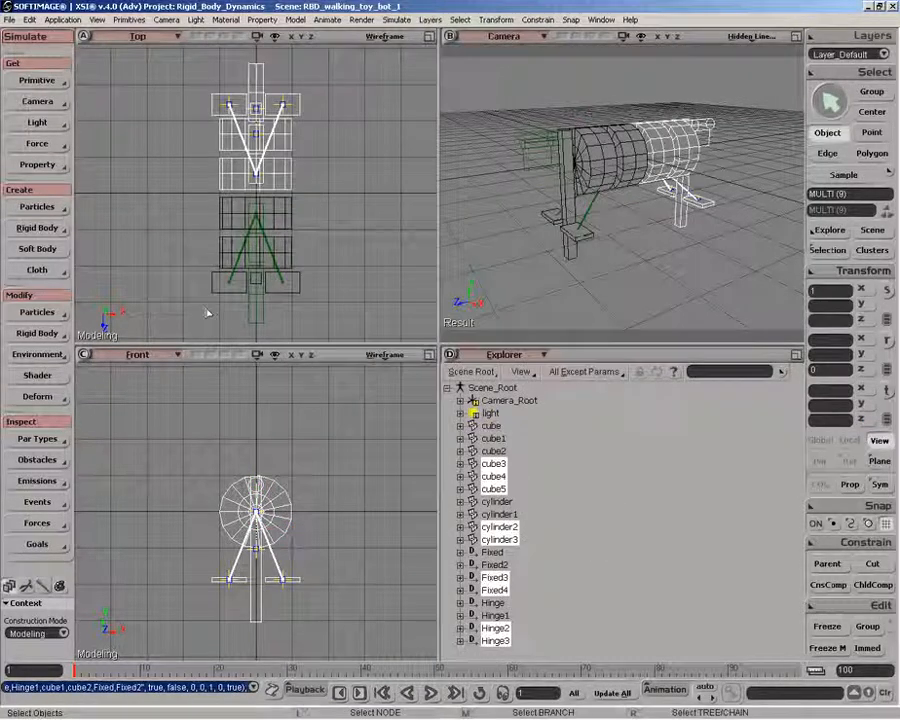
left_click(37, 333)
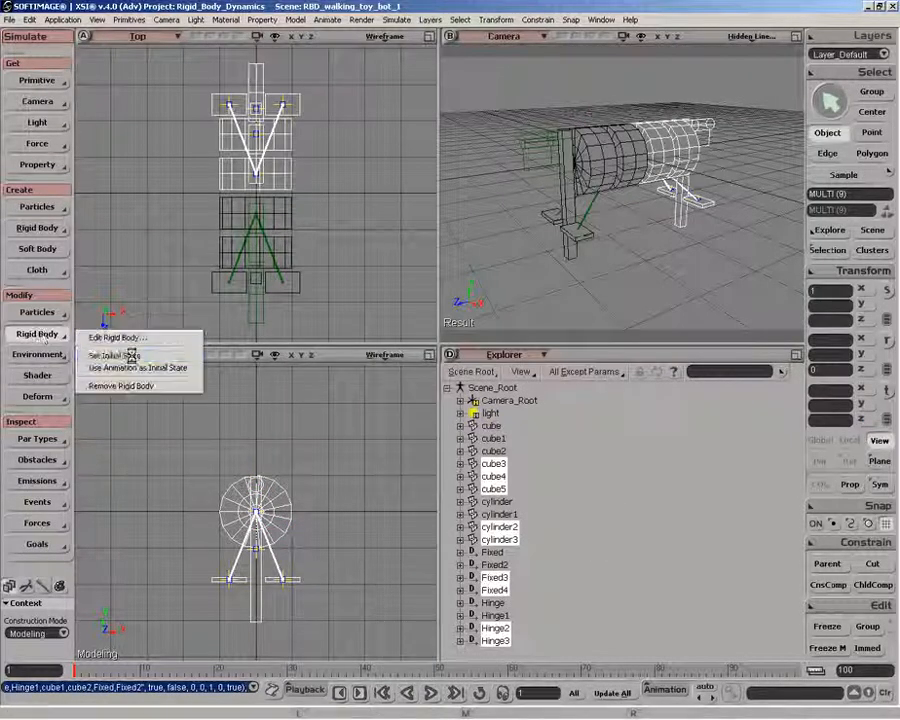
left_click(791, 37)
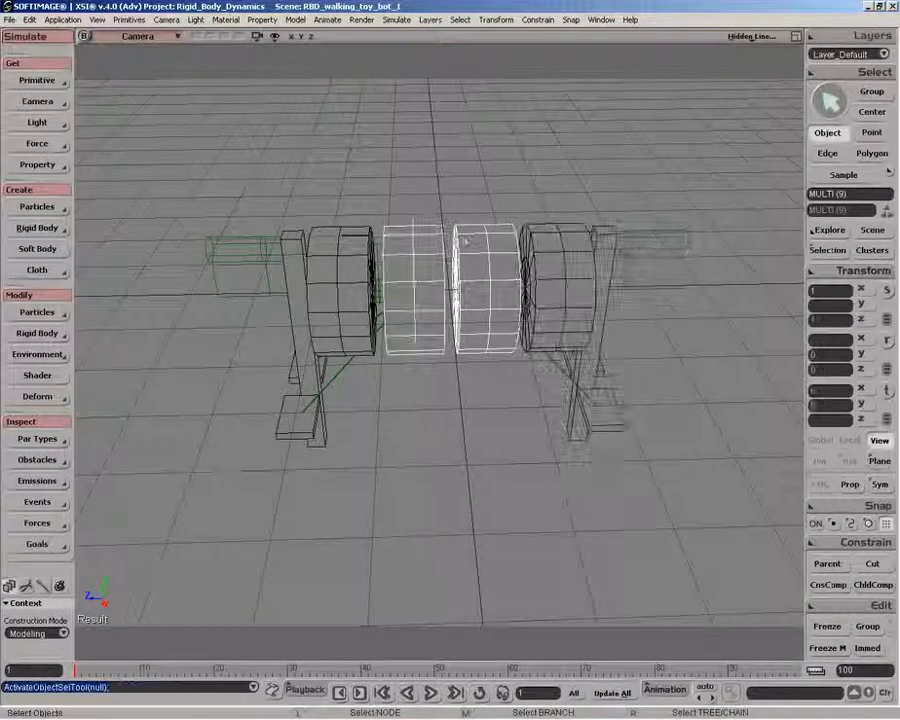
Fix the two middle cylinders together with a fixed constraint, then play and stop the simulation.
left_click(37, 228)
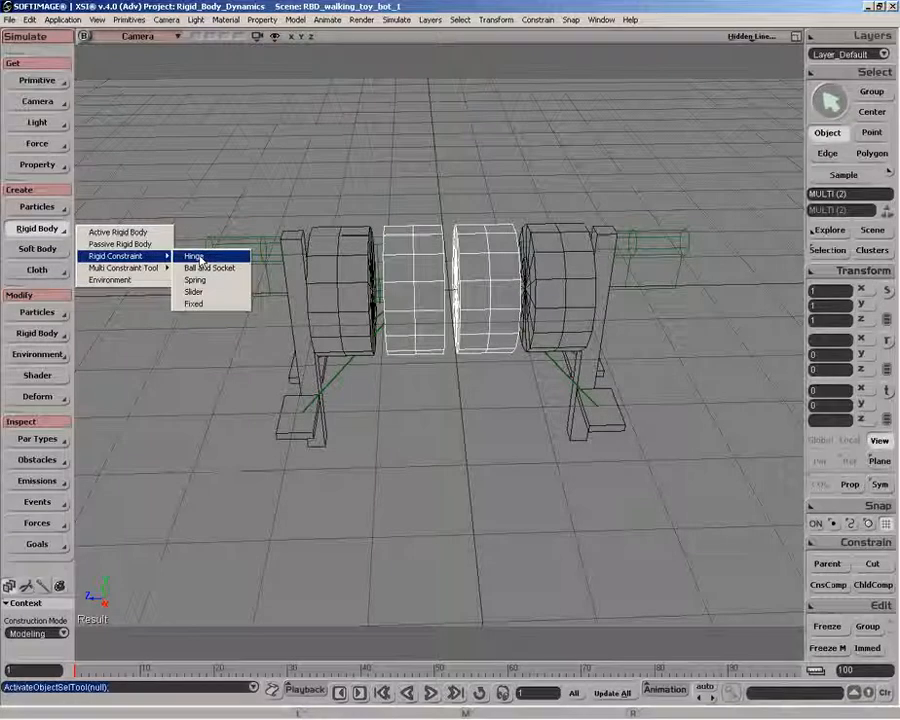
mouse_move(200, 304)
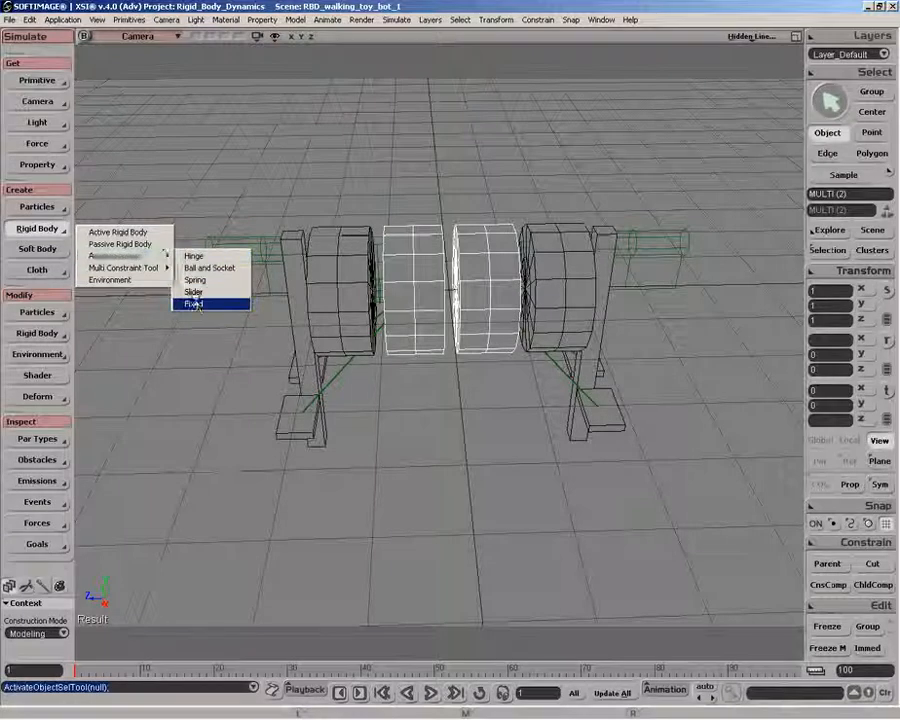
left_click(195, 303)
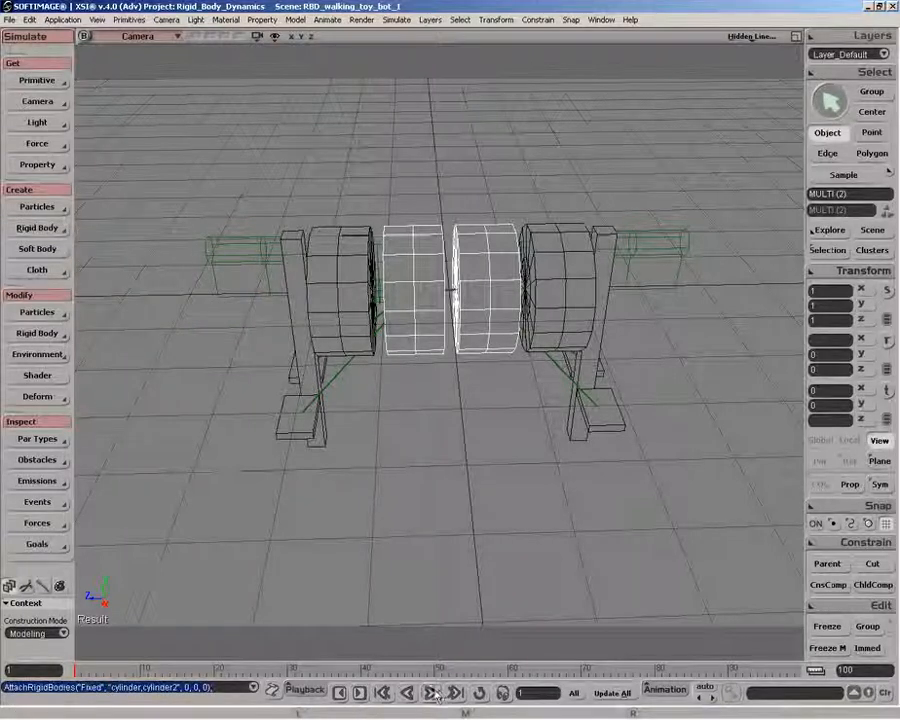
left_click(431, 692)
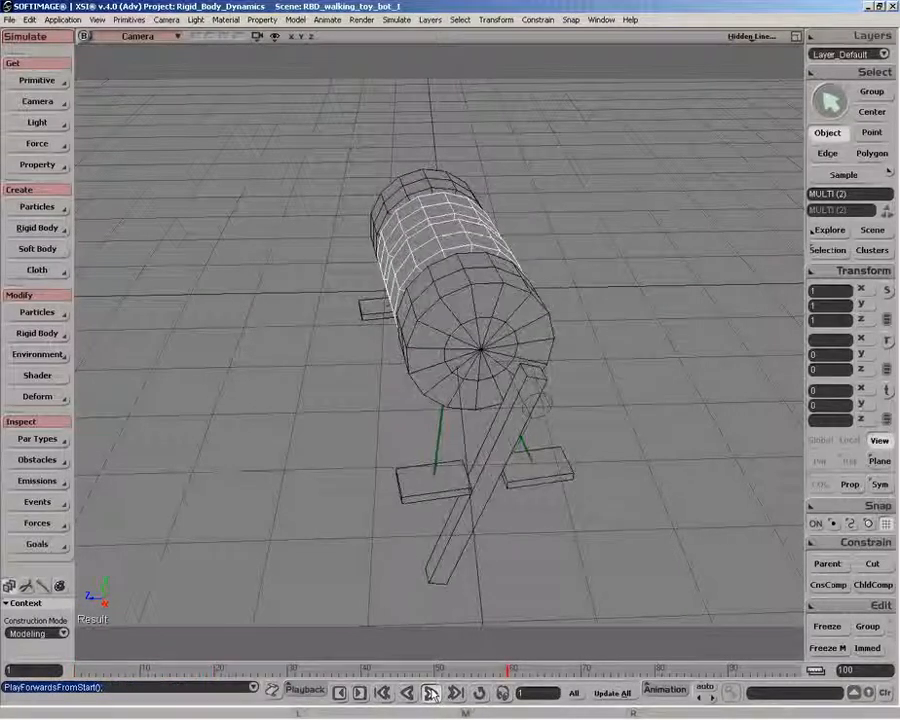
left_click(432, 692)
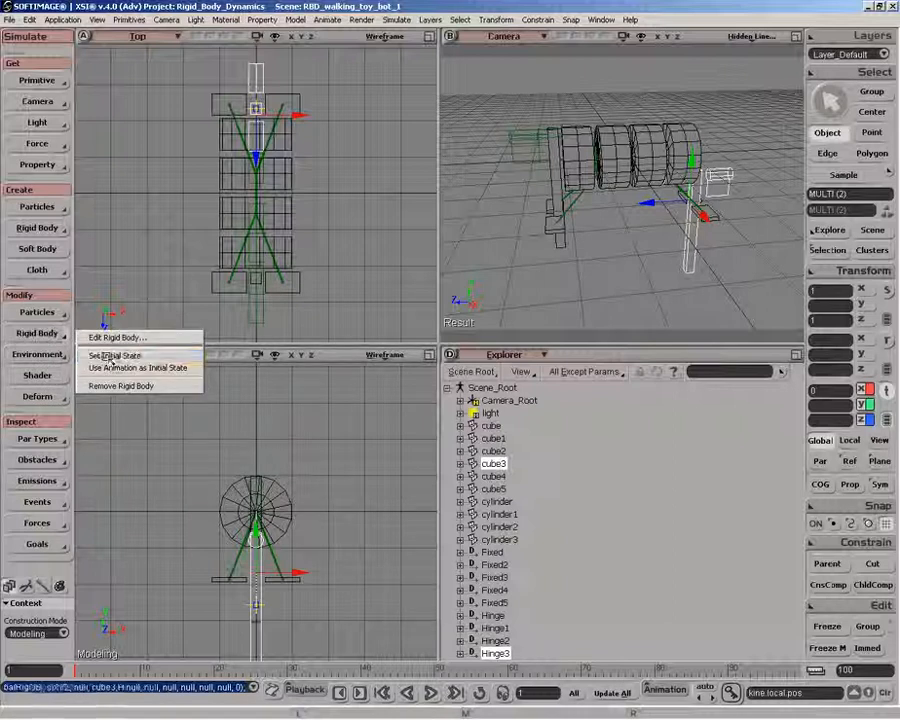
Save the out-of-step mirrored leg pose as its initial state.
left_click(430, 691)
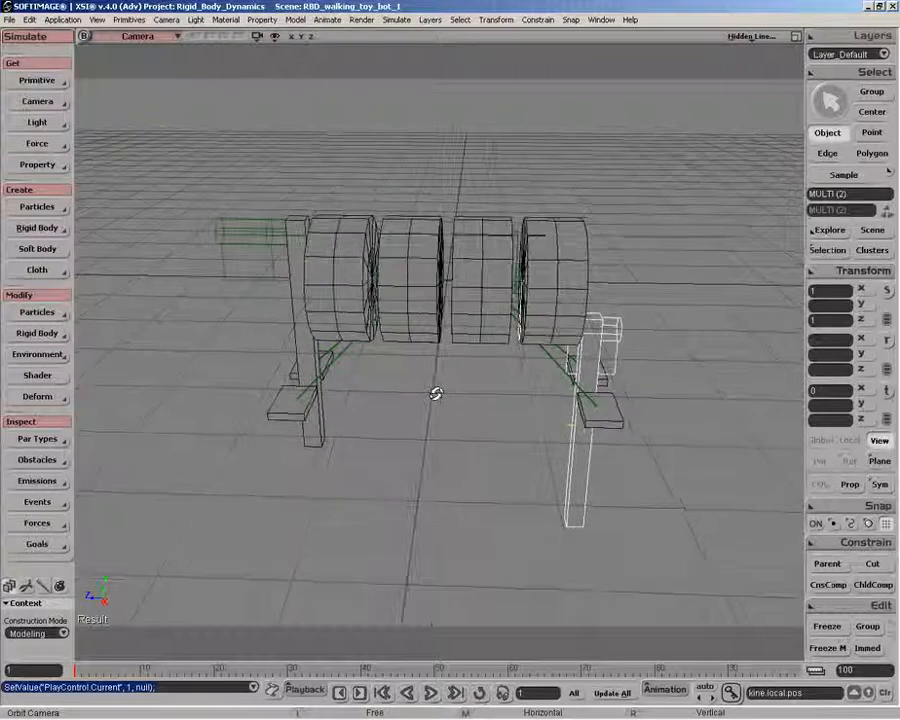
Set Hinge2's motor velocity to -123 and test it with a simulation playback.
left_click(520, 280)
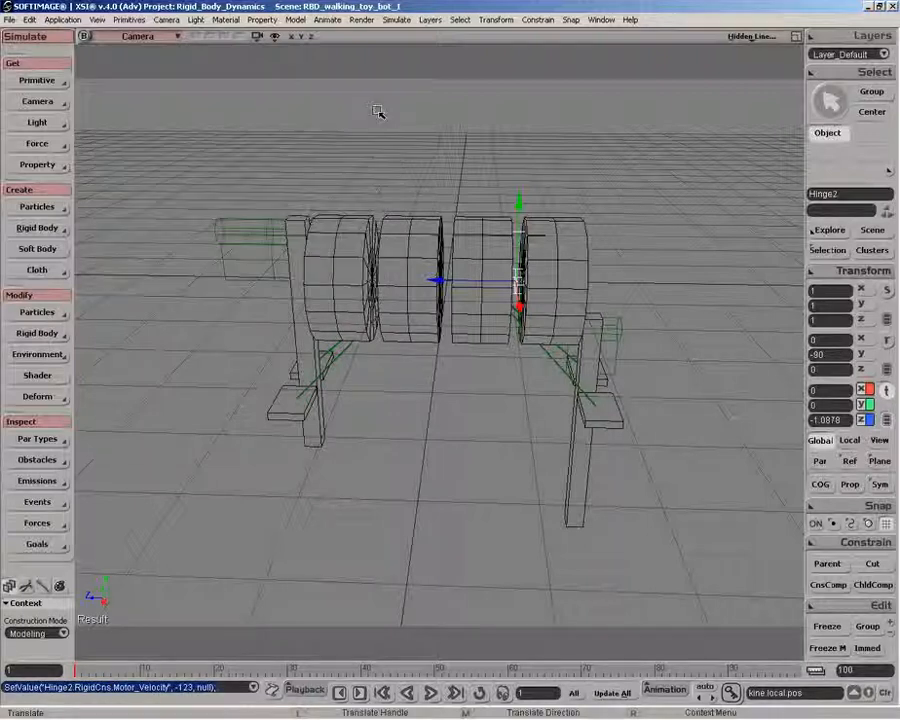
left_click(430, 692)
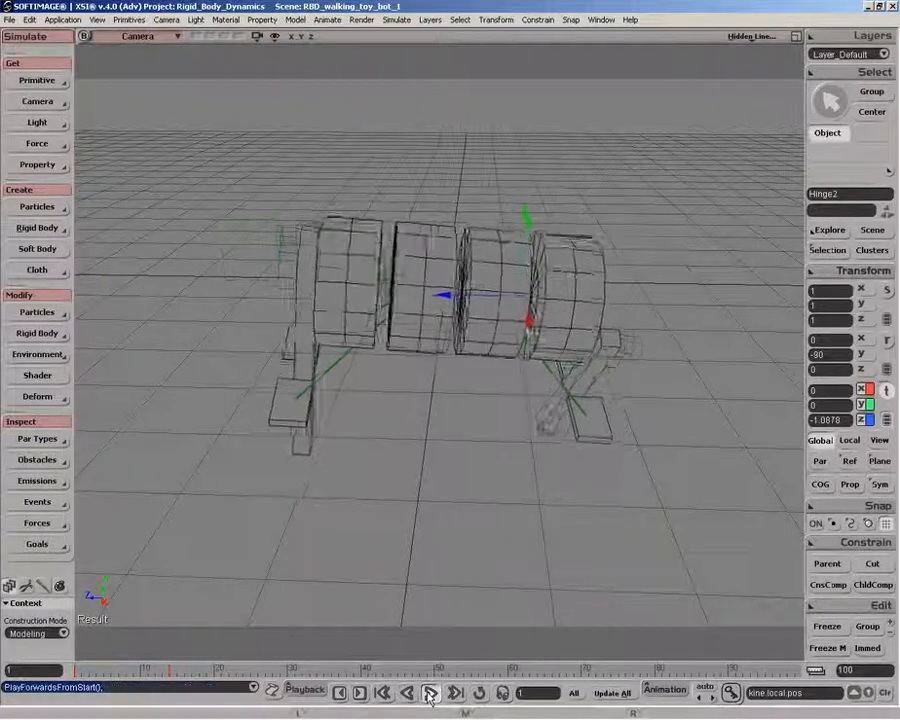
left_click(431, 693)
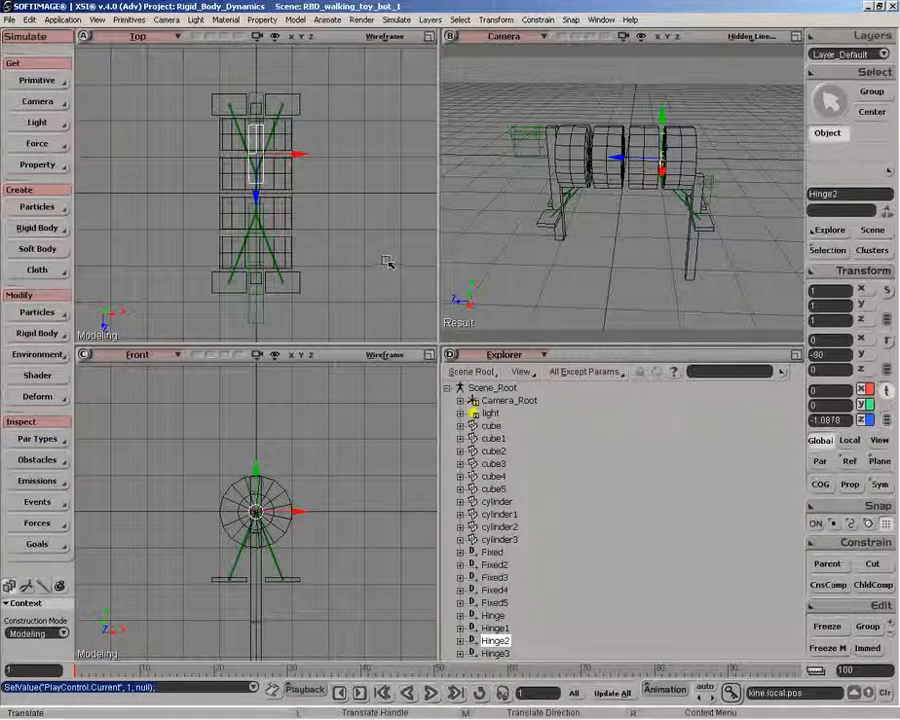
left_click(37, 80)
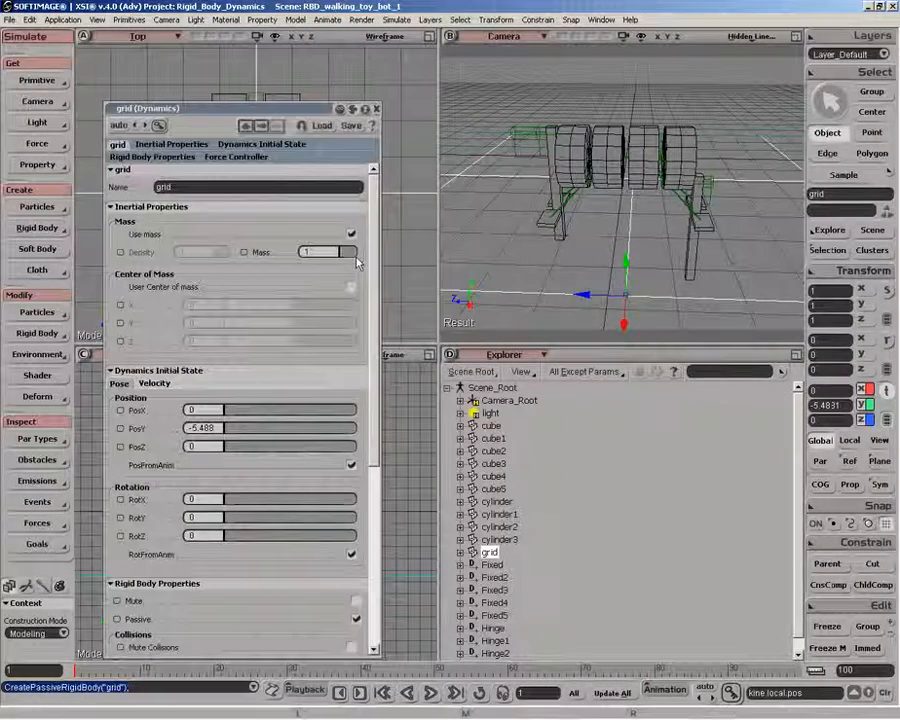
Adjust the passive floor grid's mass, add gravity, and play the fall.
left_click(38, 143)
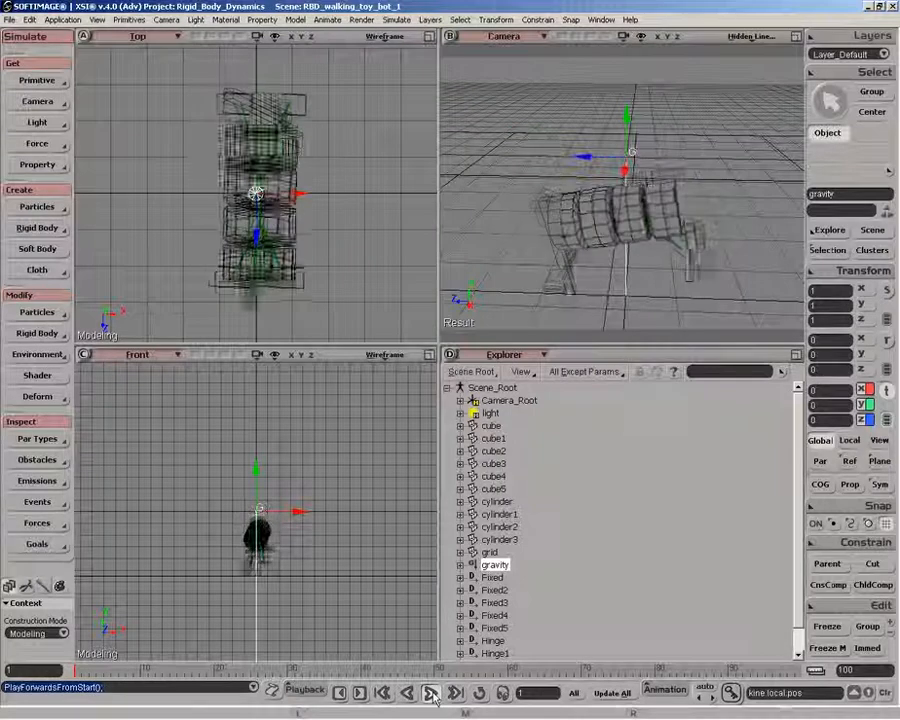
left_click(431, 693)
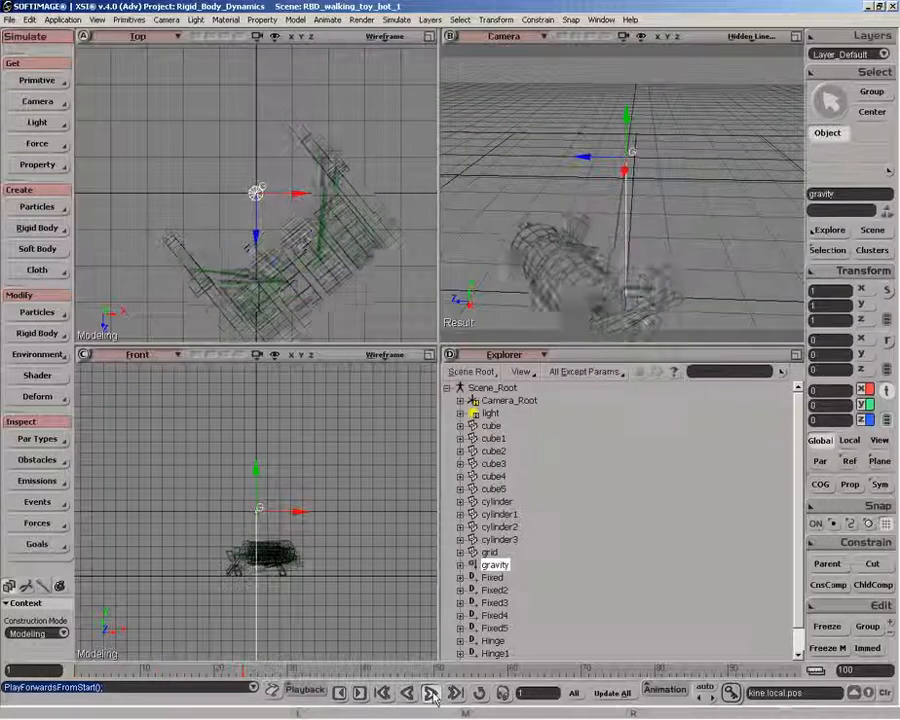
left_click(433, 693)
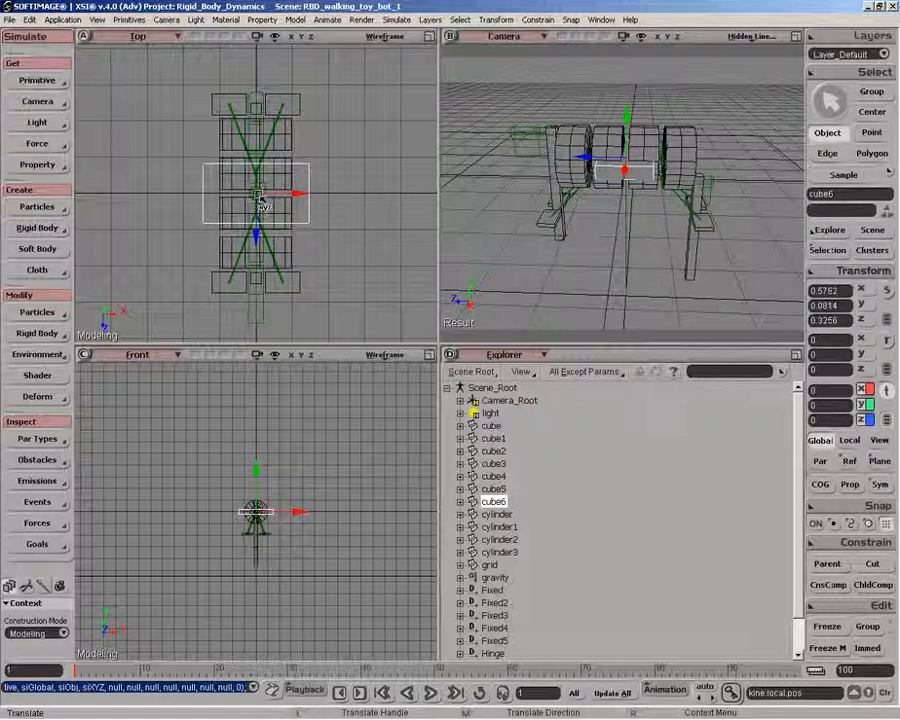
Drag the flattened cube under the leg in the Top view.
left_click_drag(260, 195, 265, 260)
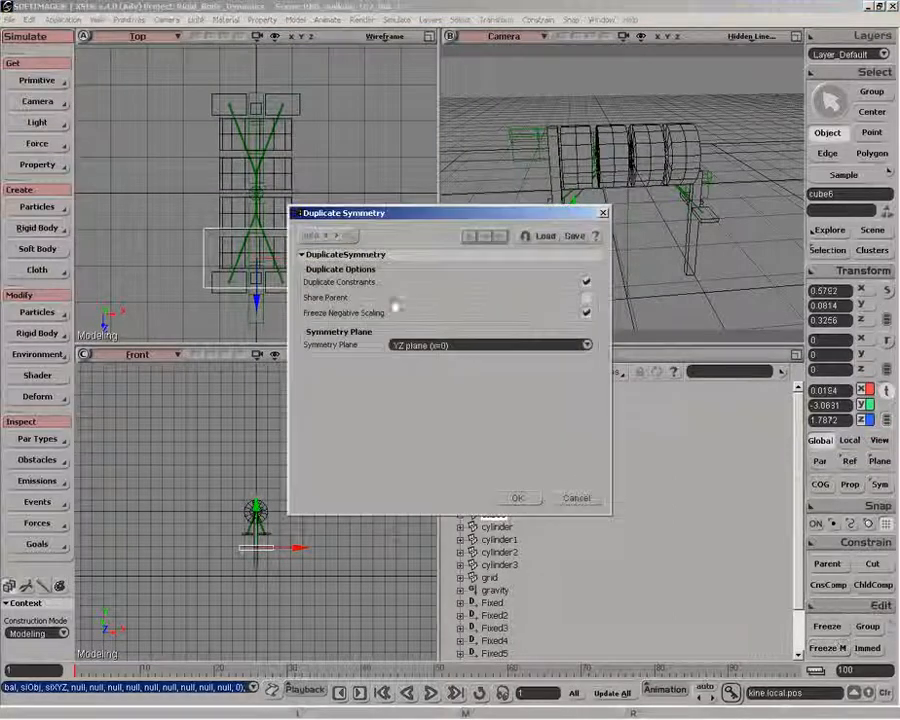
Mirror the foot across the XY plane and make both feet rigid bodies.
left_click(490, 344)
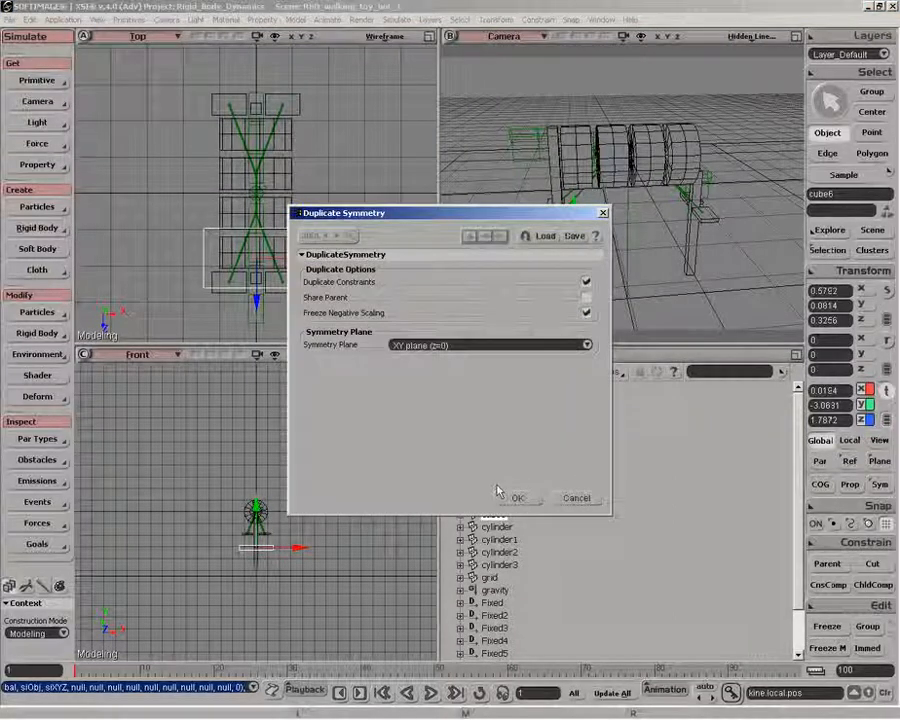
left_click(517, 498)
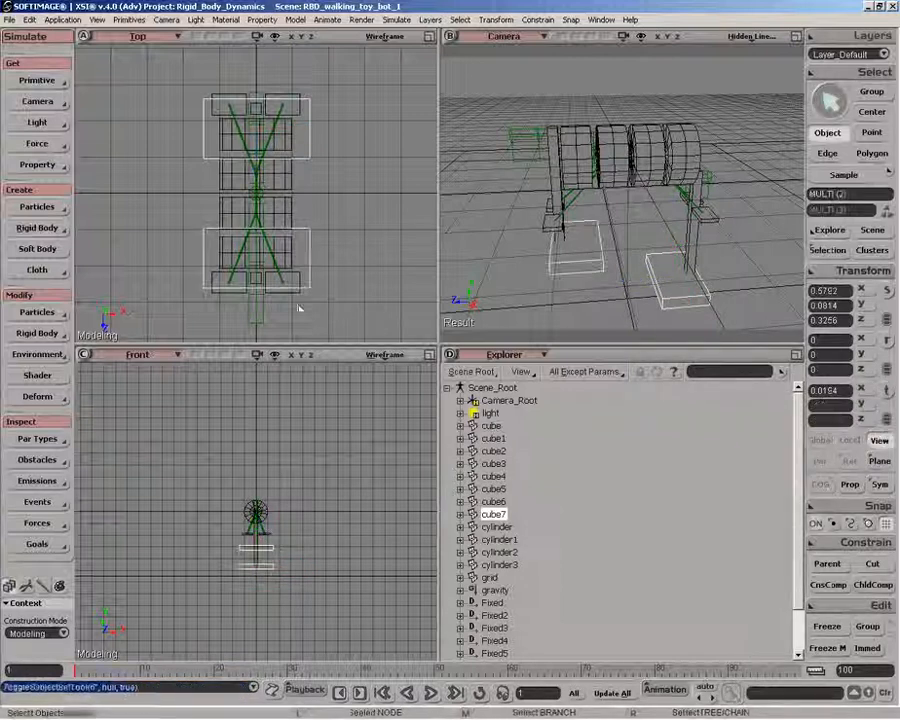
left_click(37, 249)
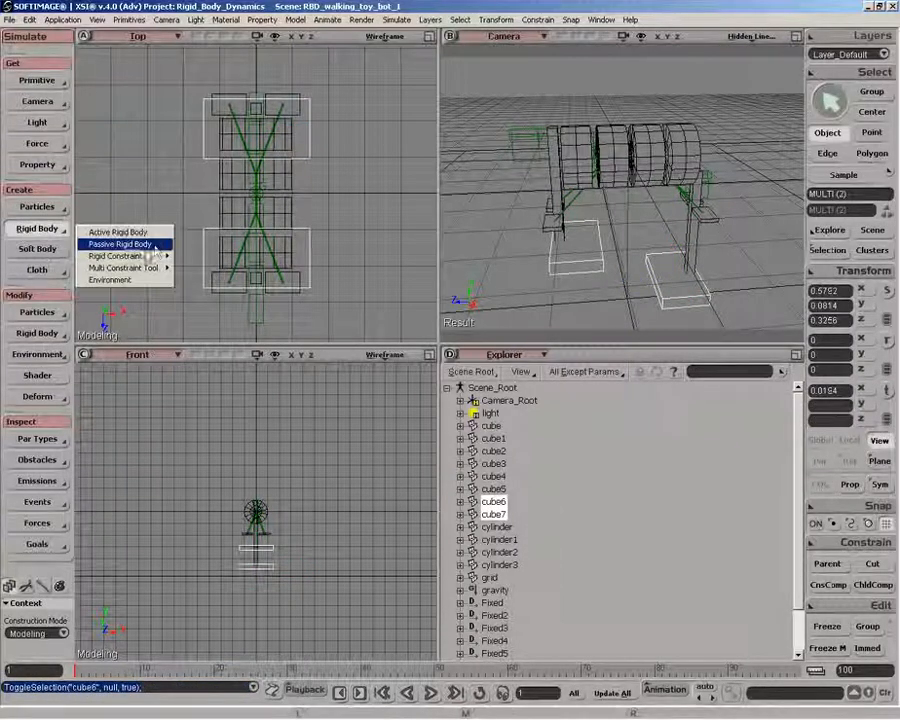
left_click(117, 244)
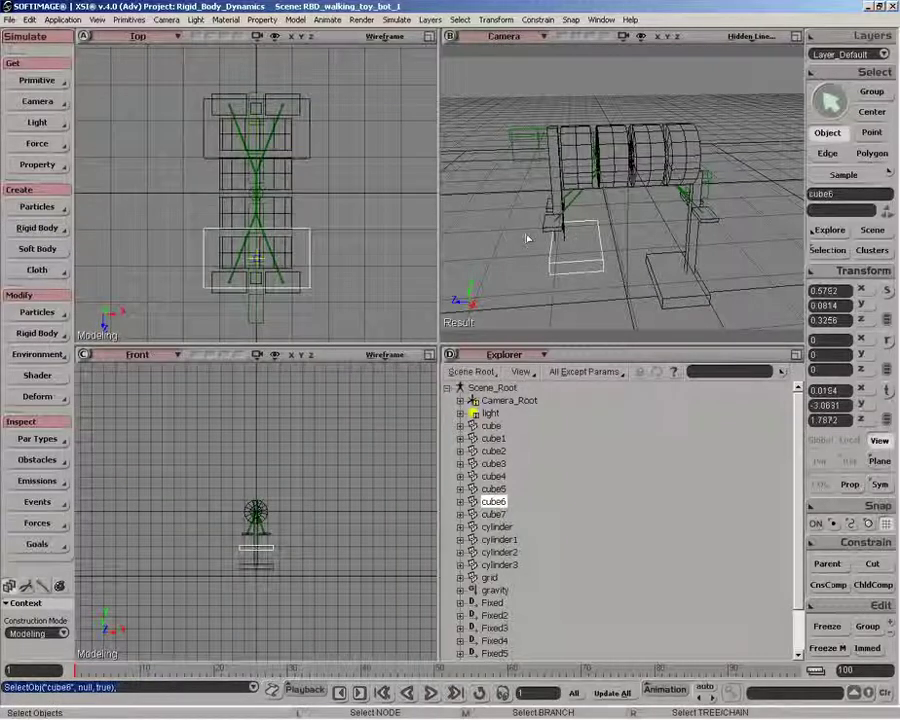
Hinge cube7 to cube3 using the Multi Constraint hinge tool.
left_click(37, 227)
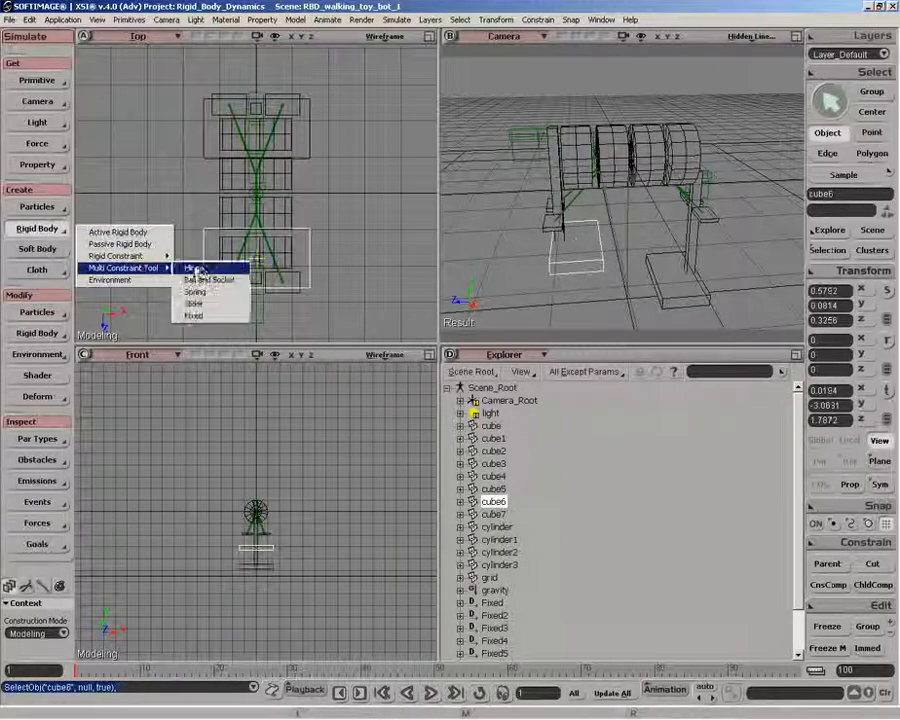
left_click(196, 268)
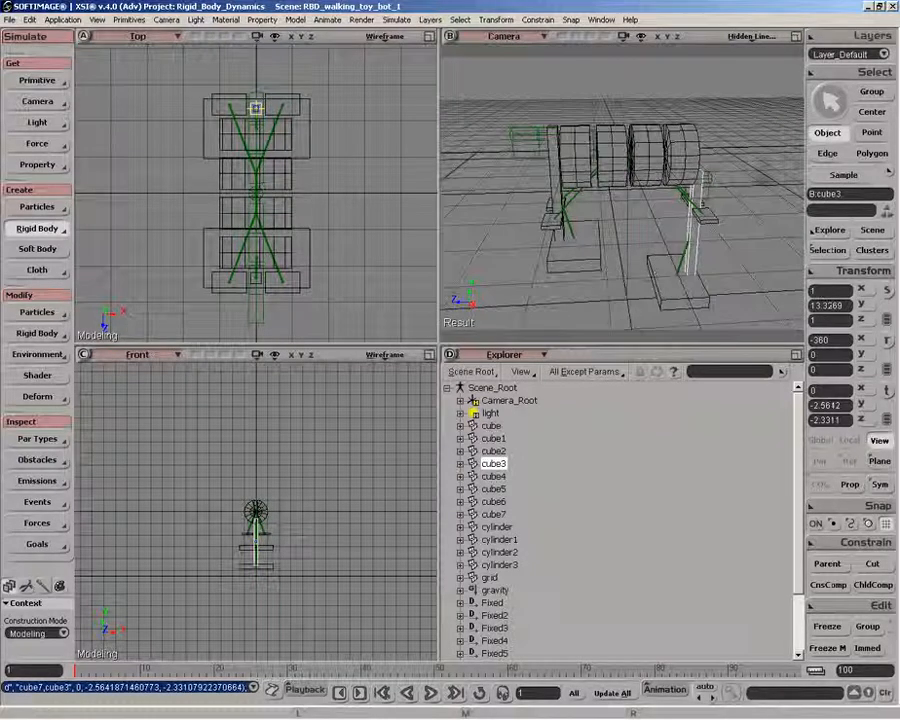
left_click(795, 37)
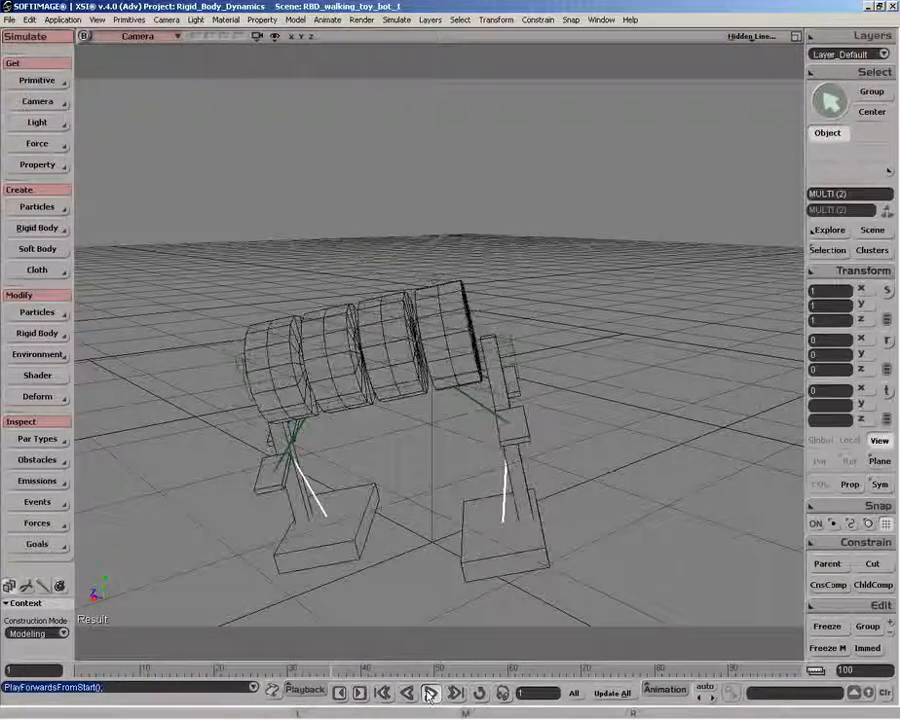
Play the hinged robot simulation from the first frame in the maximized Camera view.
left_click(428, 692)
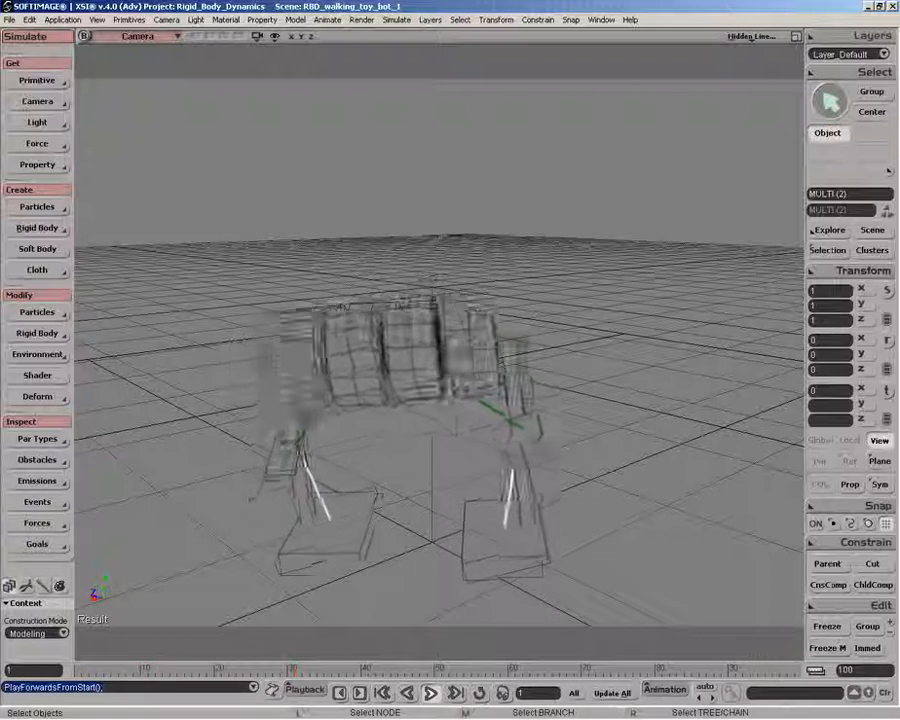
left_click(432, 693)
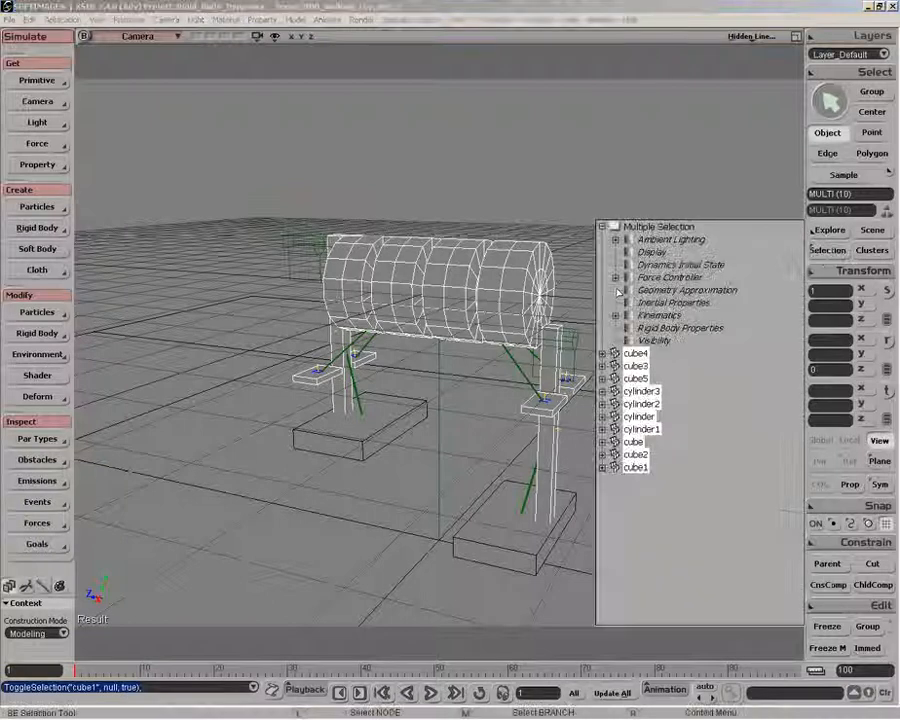
Add cube1 to the multiple selection of body cylinders and leg cubes.
left_click(684, 303)
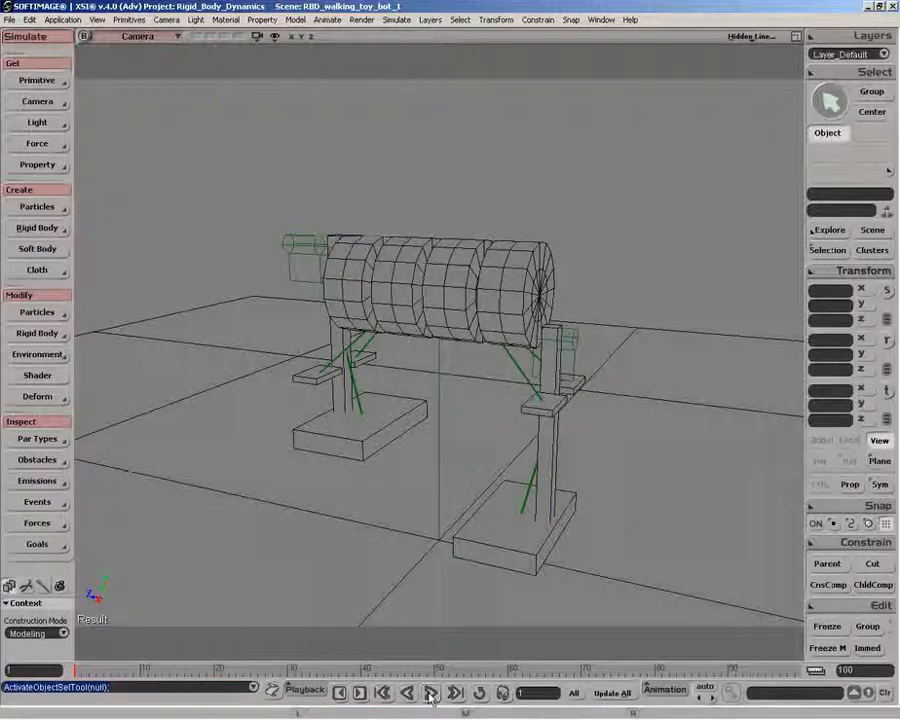
Play the simulation from the first frame to watch the robot step.
left_click(432, 692)
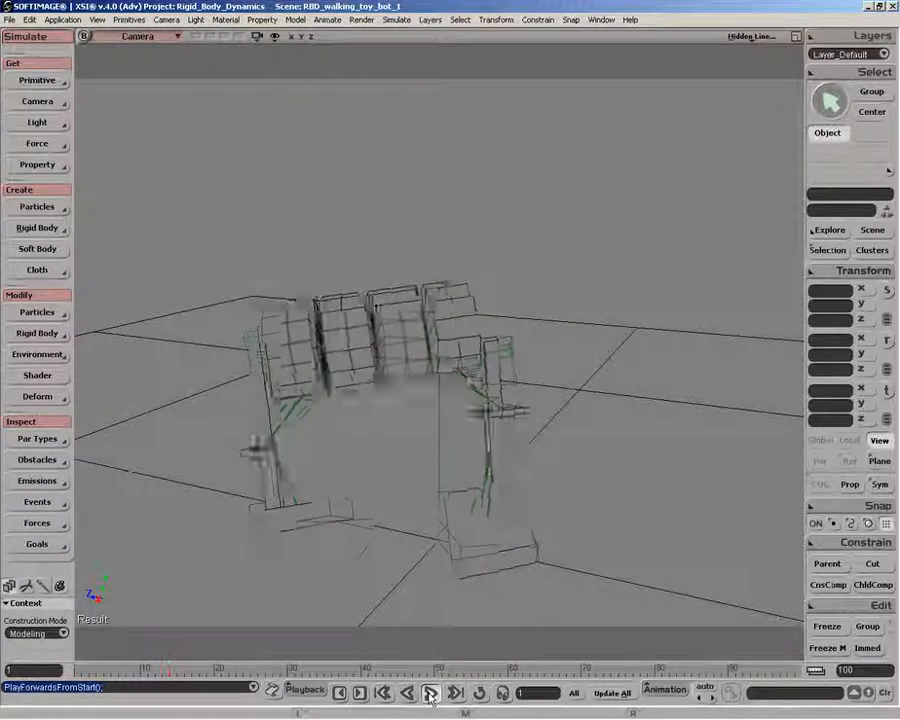
left_click(433, 692)
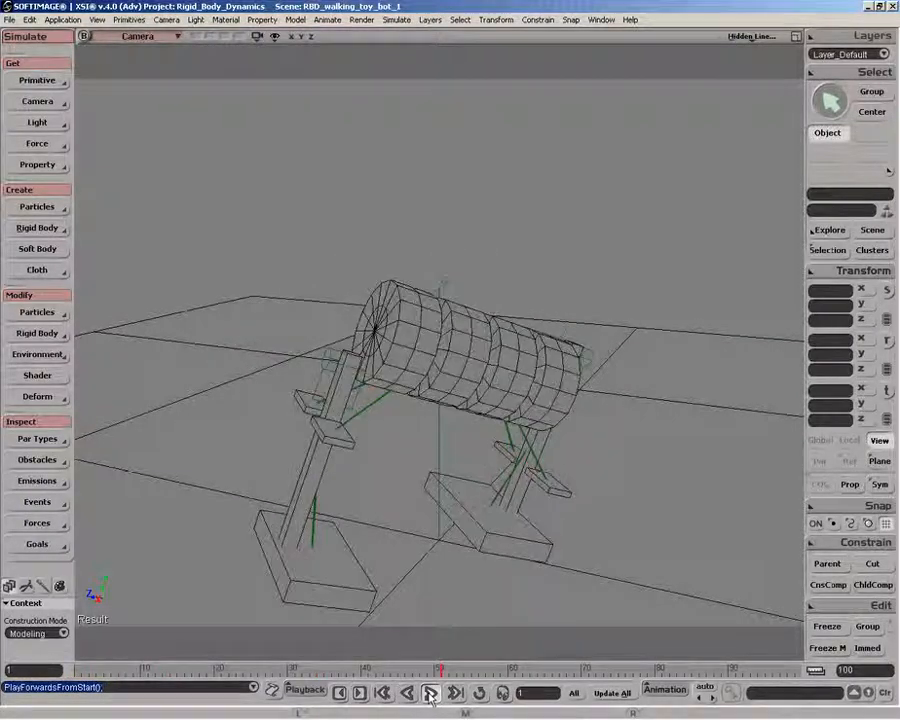
left_click(431, 693)
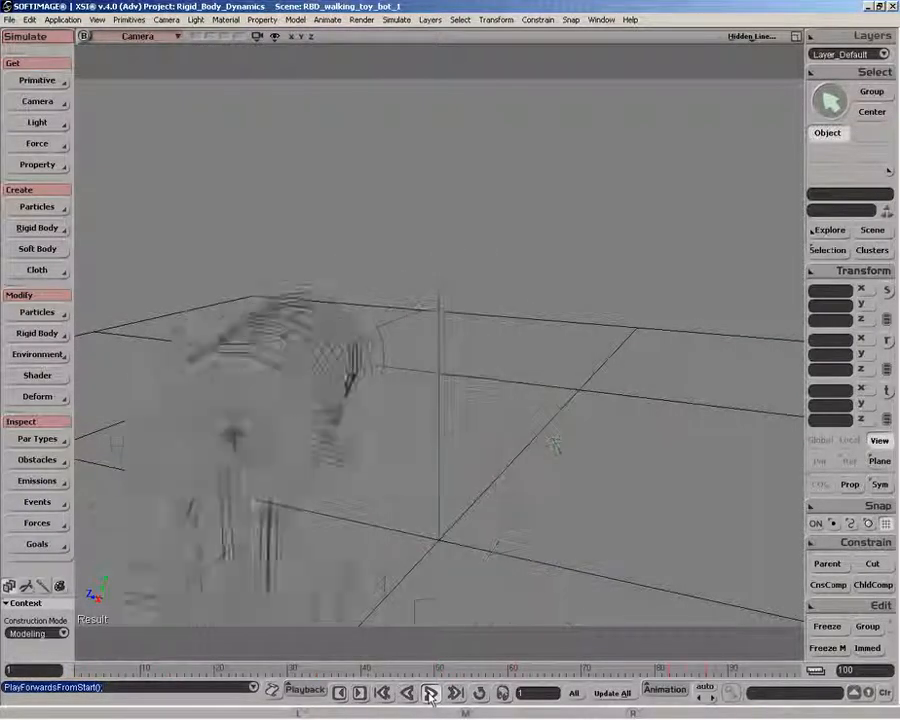
left_click(432, 693)
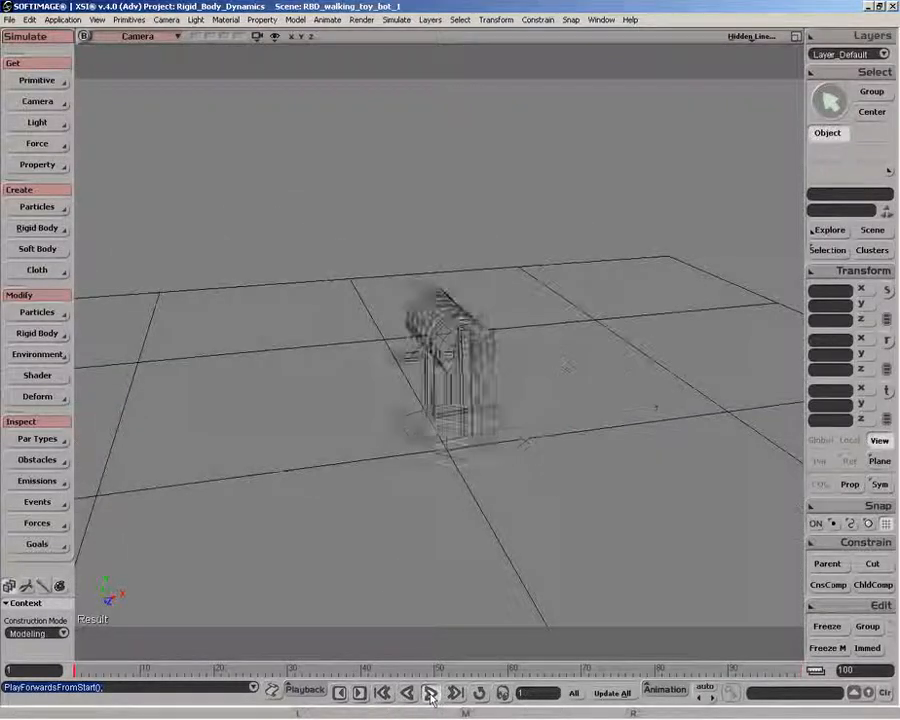
Stop playback and rewind to frame 1.
left_click(430, 693)
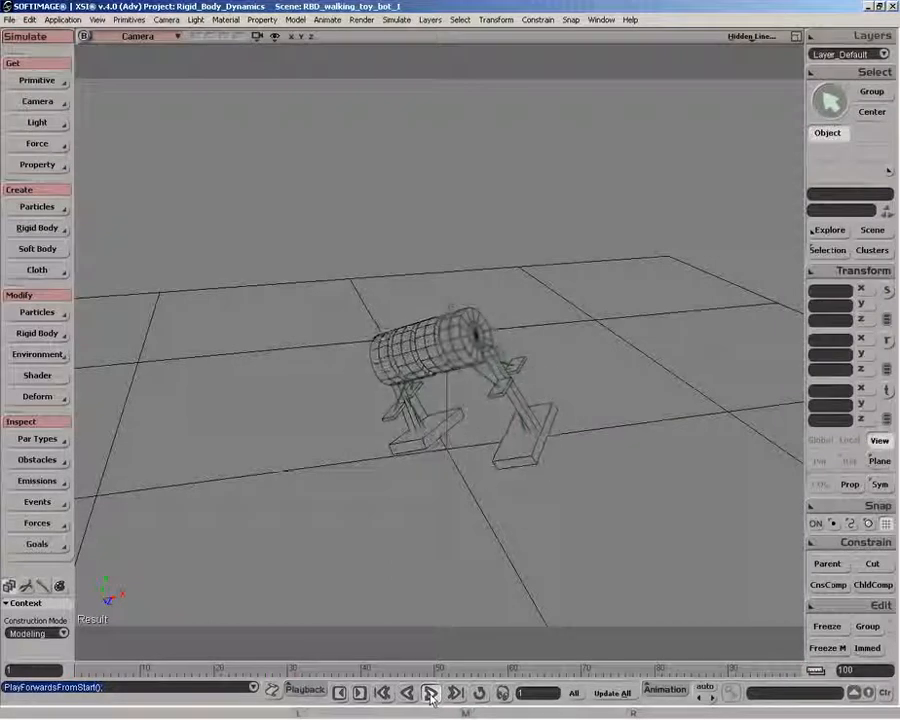
left_click(430, 693)
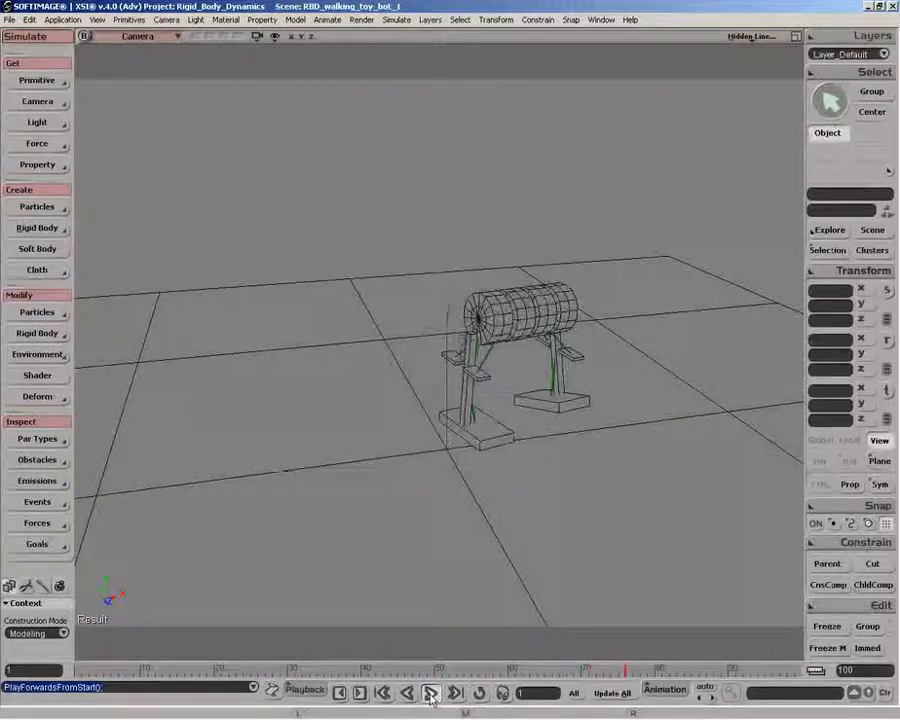
left_click(430, 693)
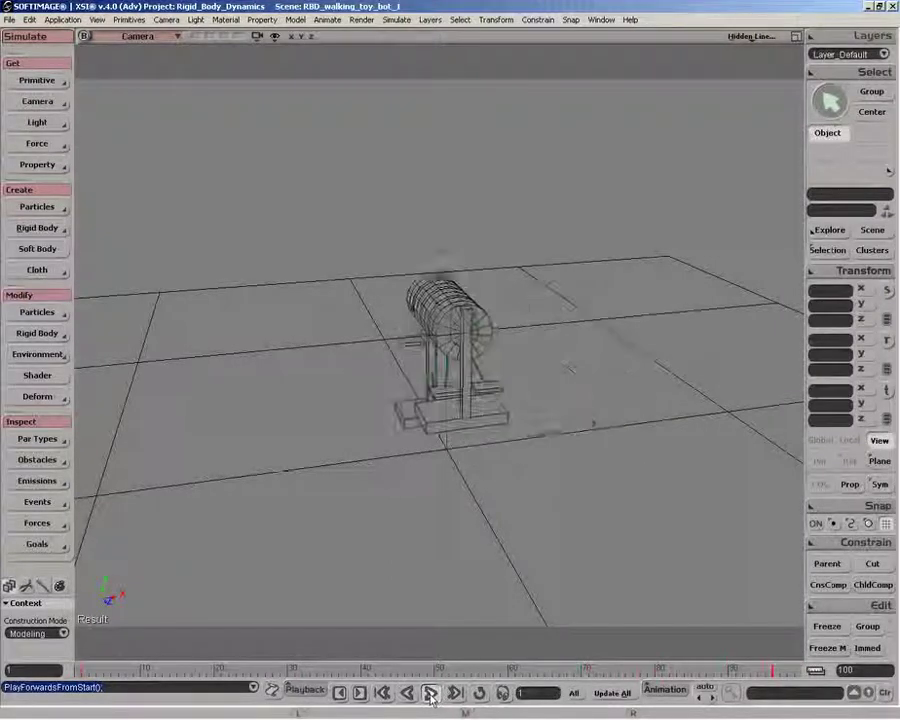
left_click(430, 693)
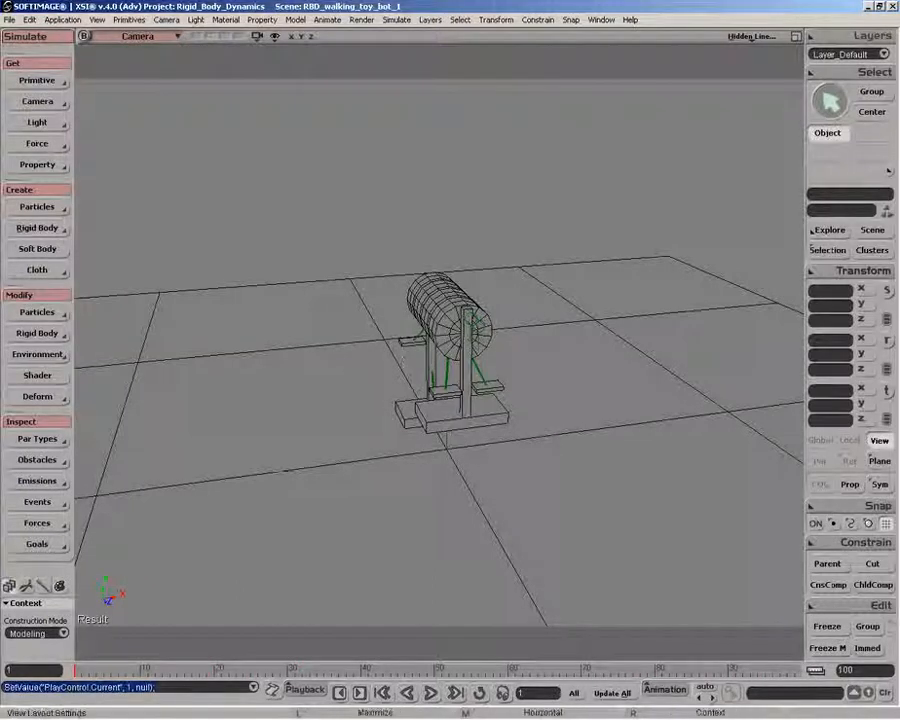
left_click(816, 231)
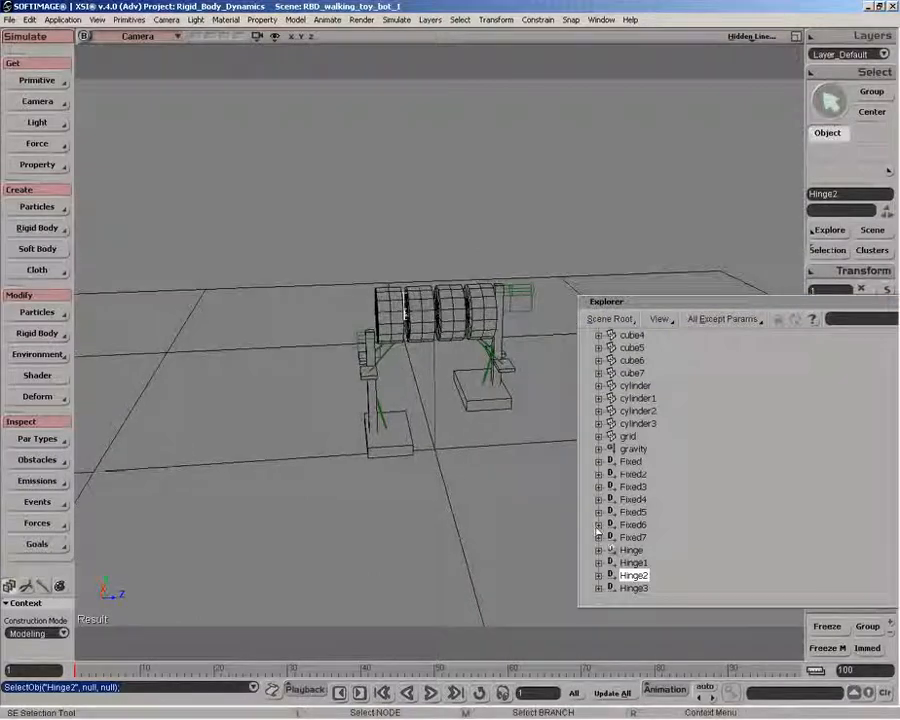
Set Maximum Torque to 400 on the Hinge and Hinge2 motors, then check Hinge and close.
left_click(630, 550)
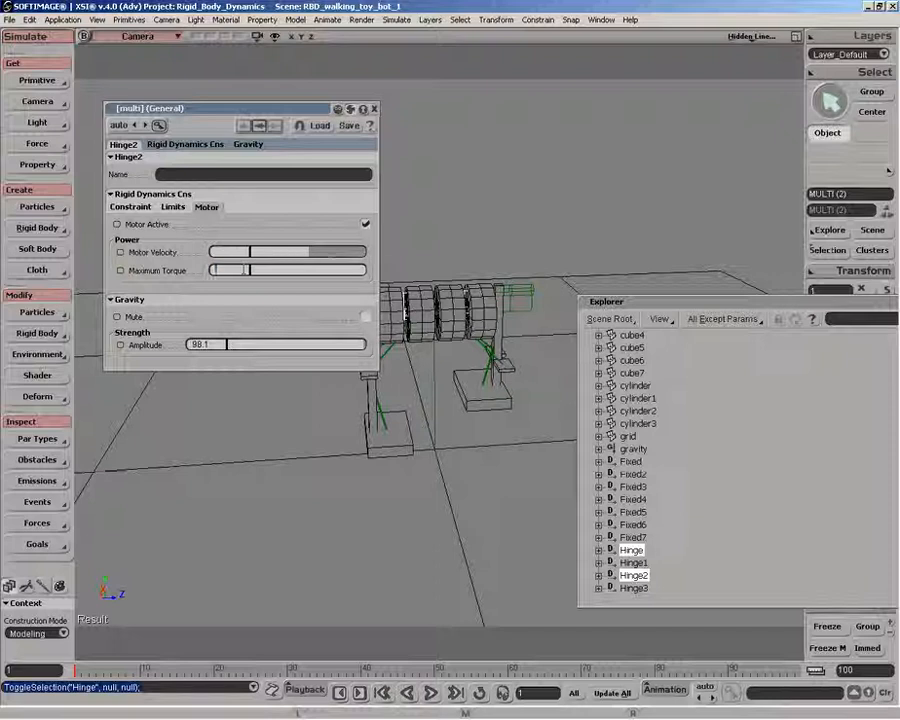
type("400")
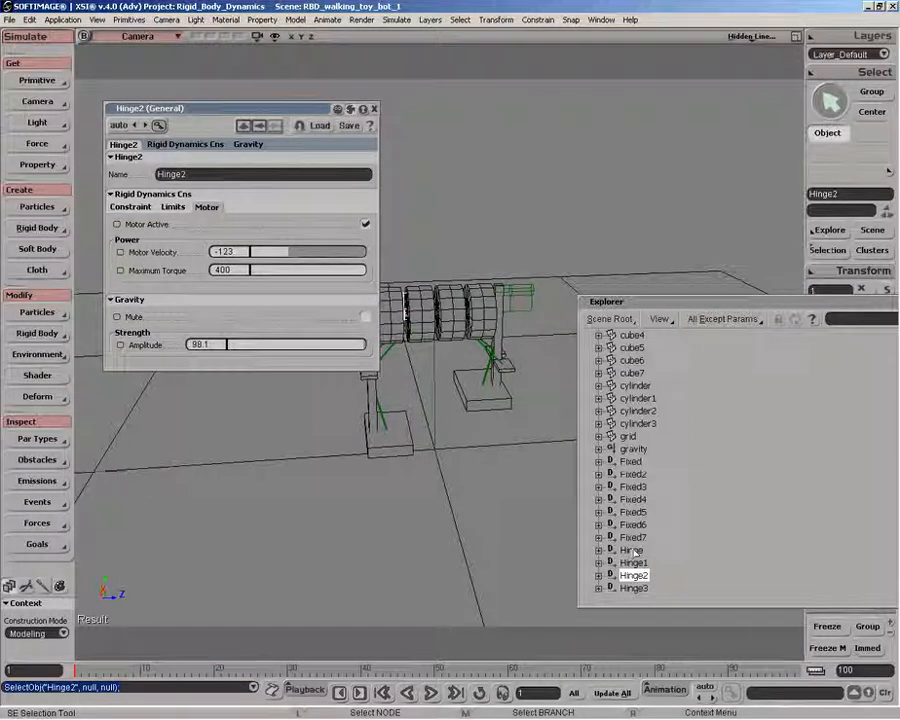
left_click(629, 549)
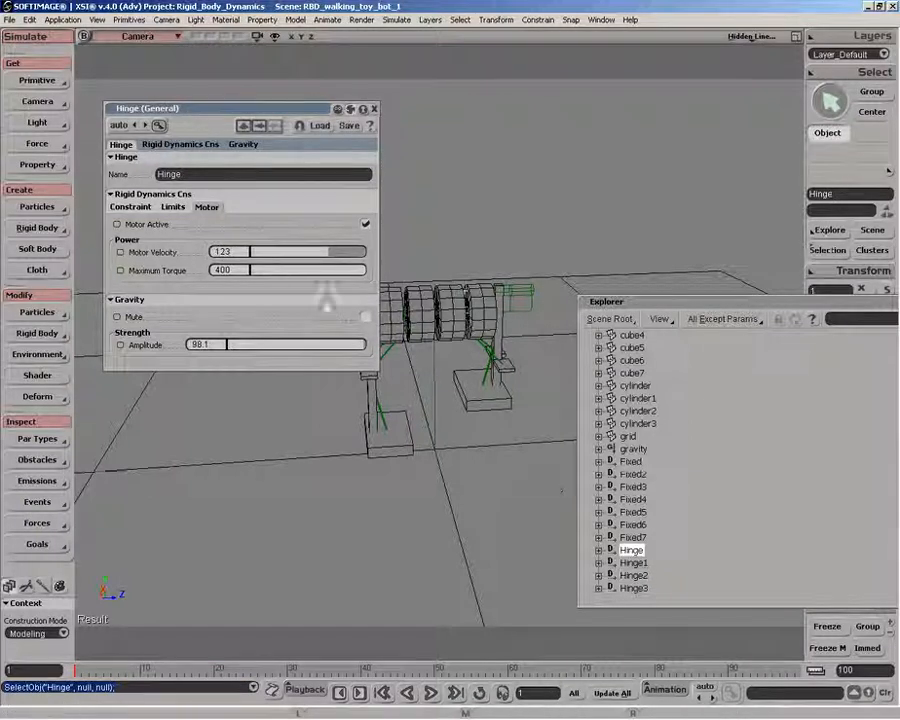
left_click(374, 108)
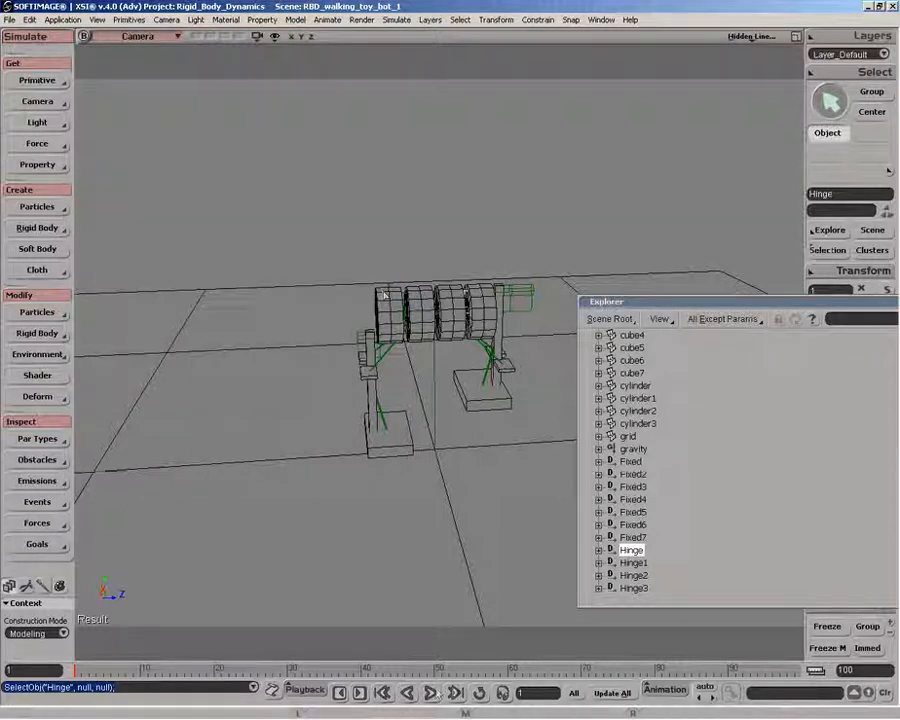
Replay the simulation from frame 1 with the 400-torque hinge motors.
left_click(432, 693)
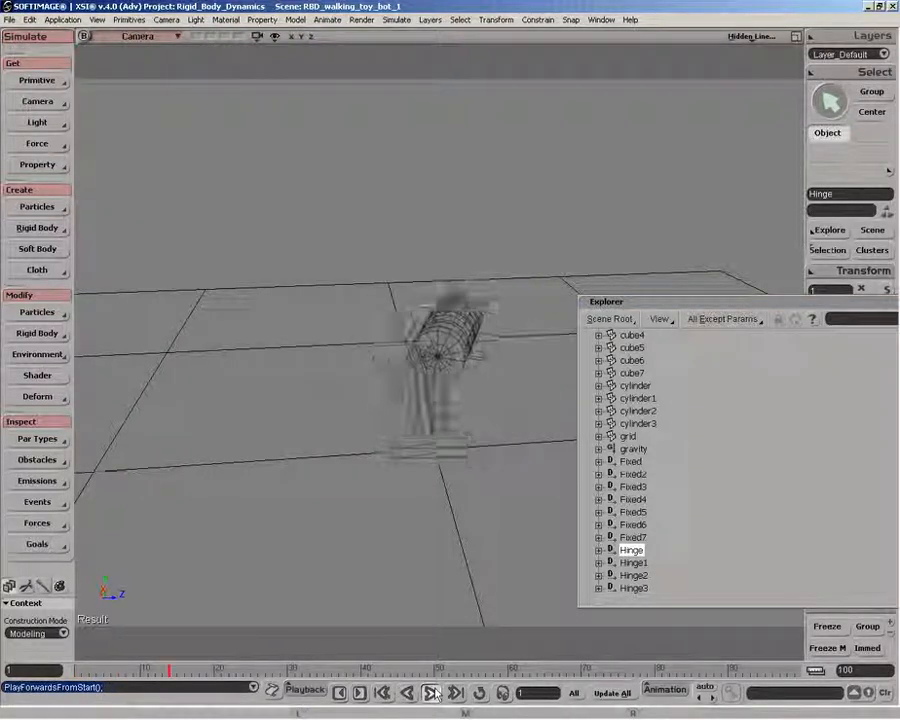
left_click(428, 693)
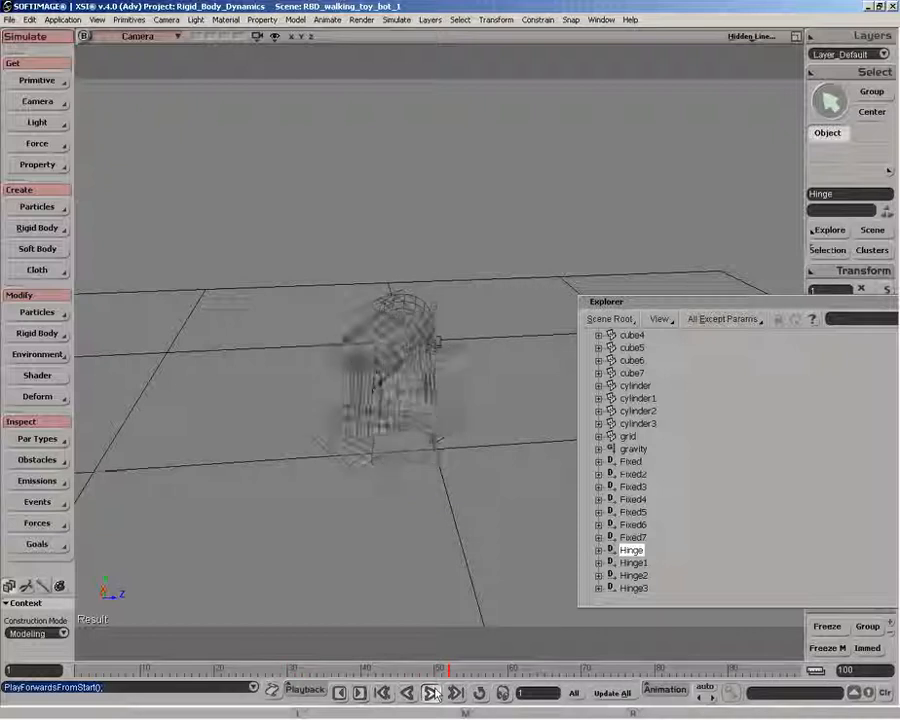
left_click(432, 694)
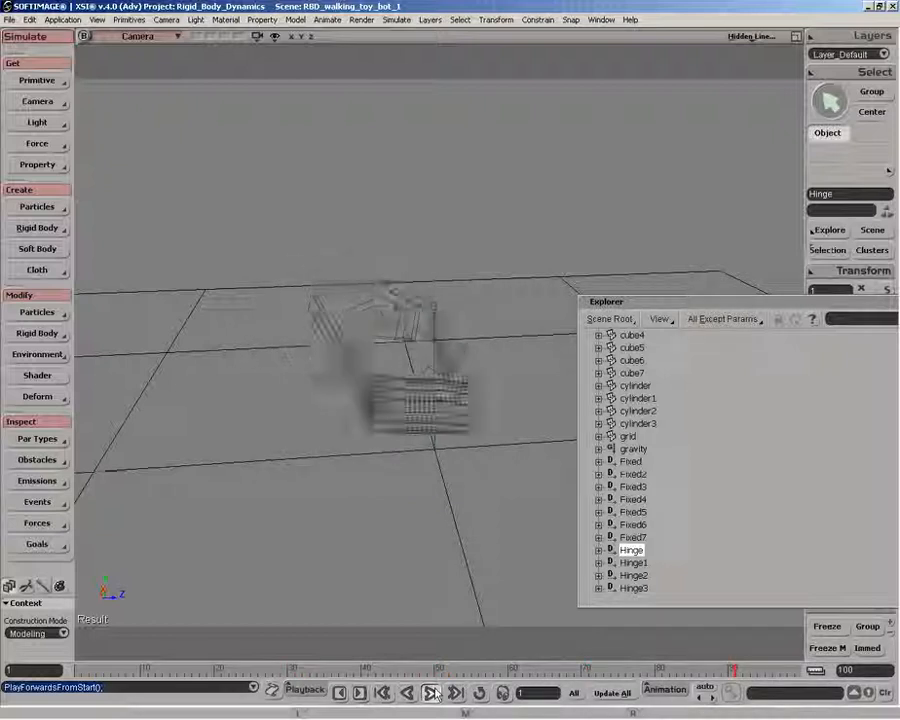